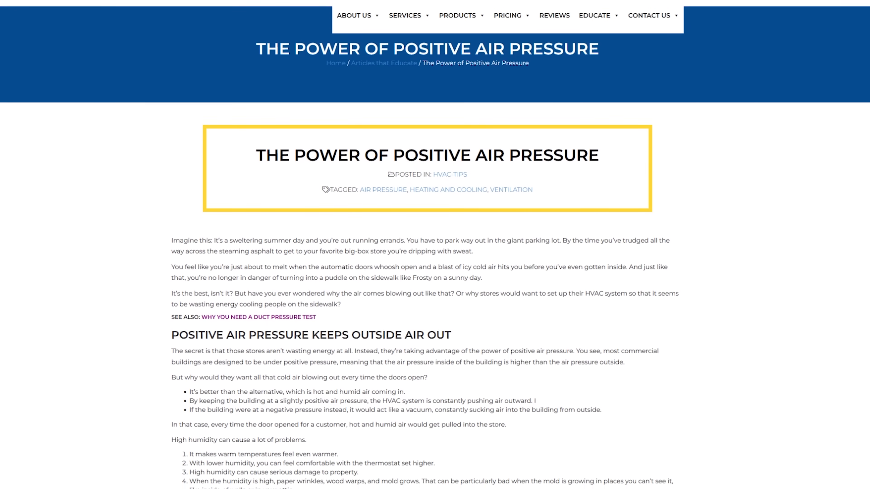
pyautogui.scroll(-3)
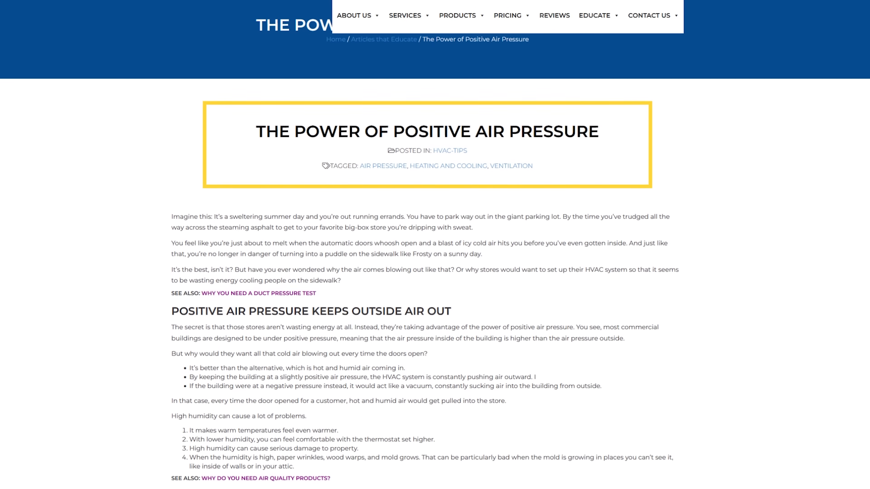
pyautogui.scroll(-3)
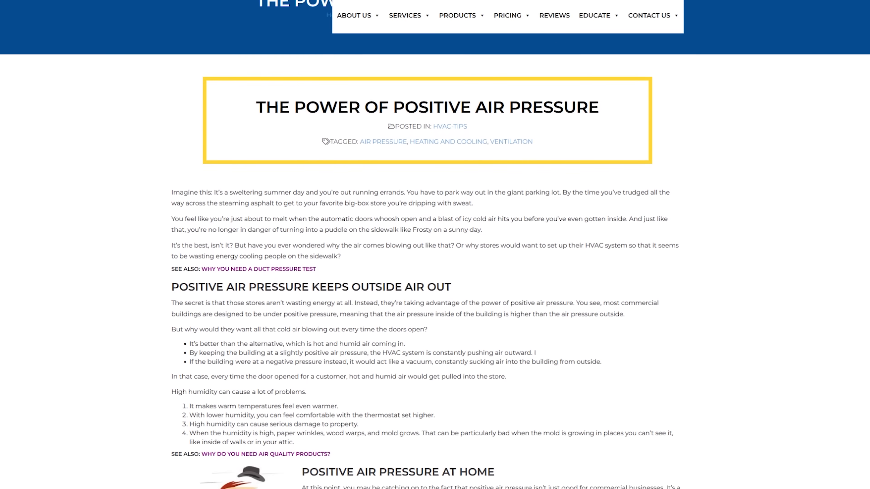